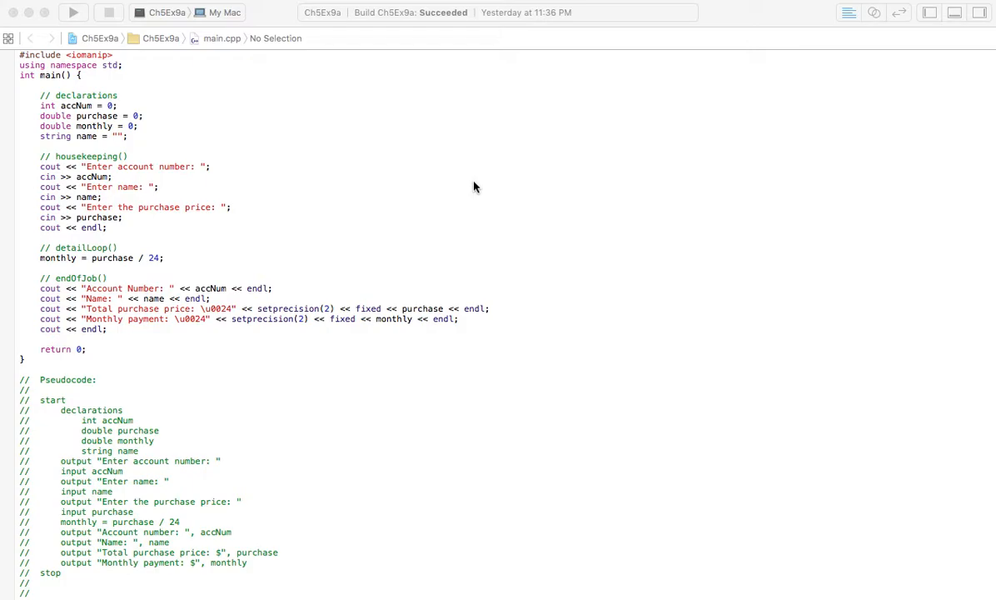
{"action": "mouse_move", "coordinate": [396, 223]}
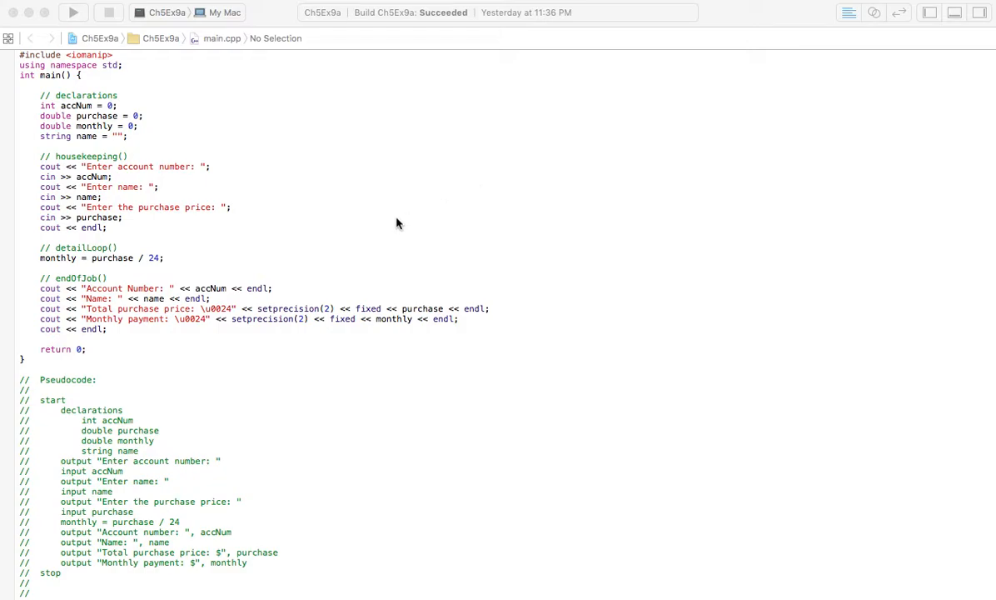
- Scroll through main.cpp to review the includes, source and pseudocode comments
{"action": "scroll", "scroll_direction": "up", "scroll_amount": 3}
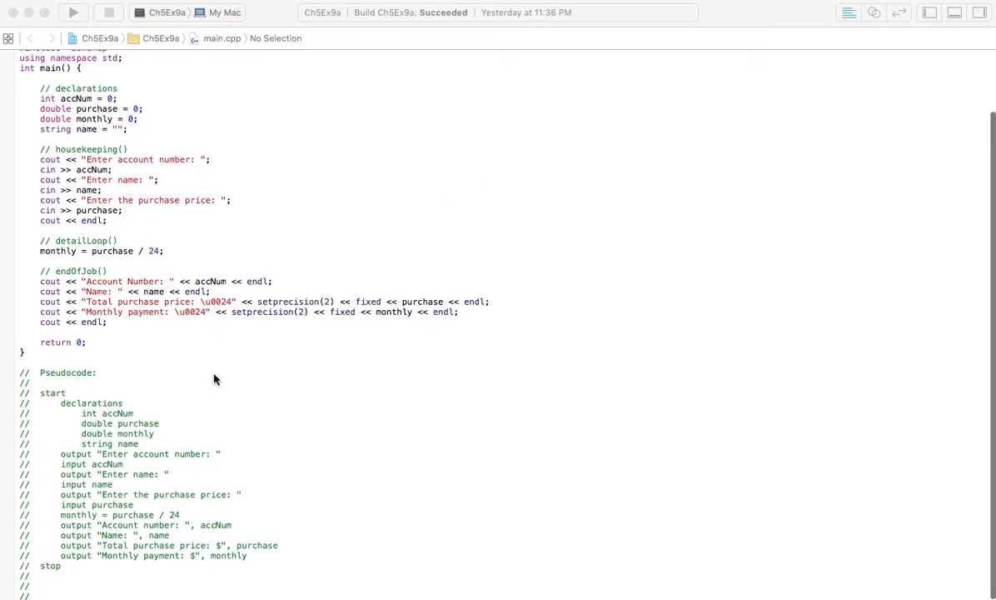
{"action": "mouse_move", "coordinate": [128, 390]}
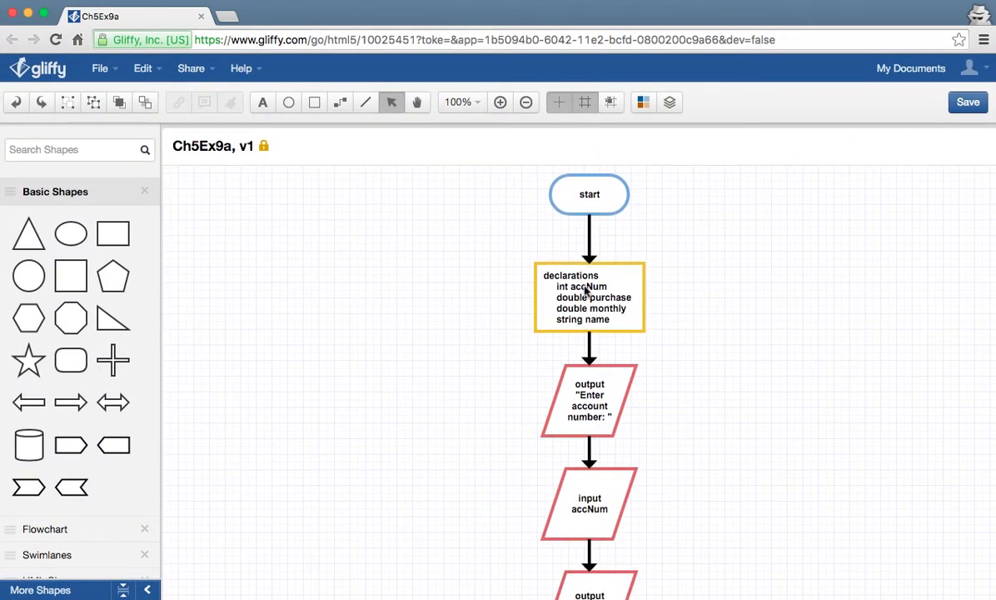
{"action": "mouse_move", "coordinate": [530, 314]}
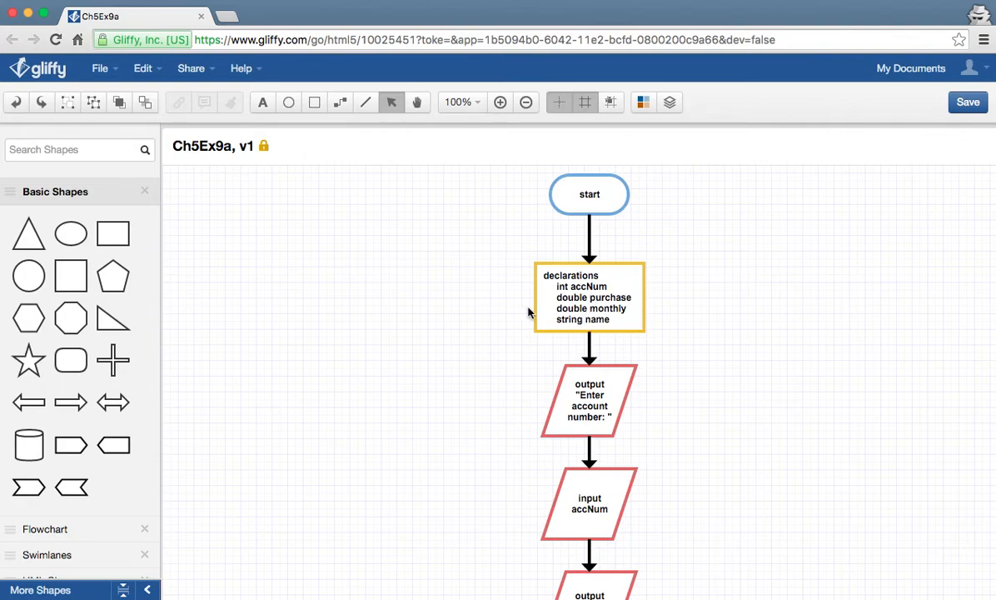
{"action": "scroll", "scroll_direction": "down", "scroll_amount": 3}
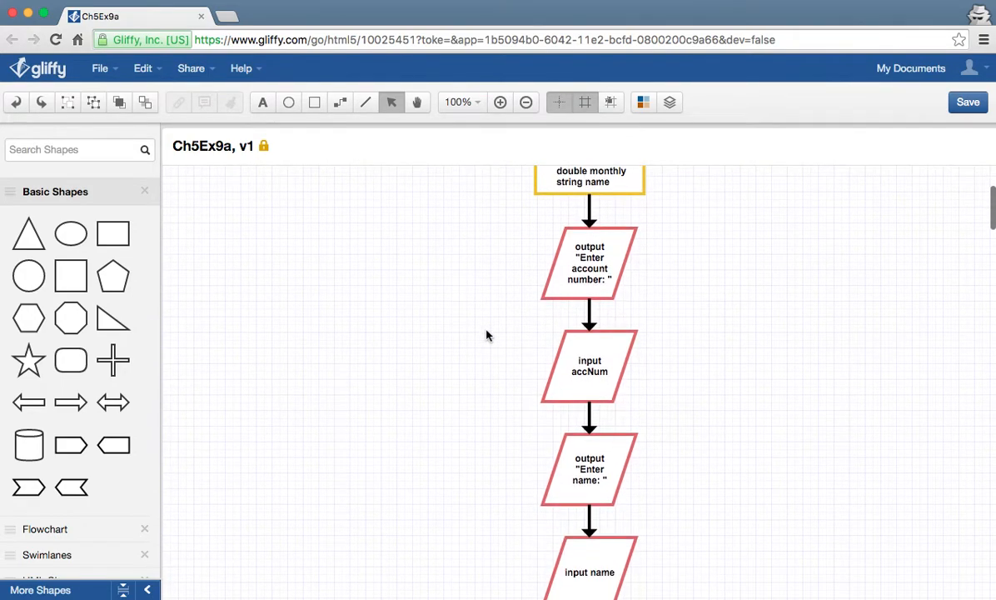
{"action": "scroll", "scroll_direction": "down", "scroll_amount": 3}
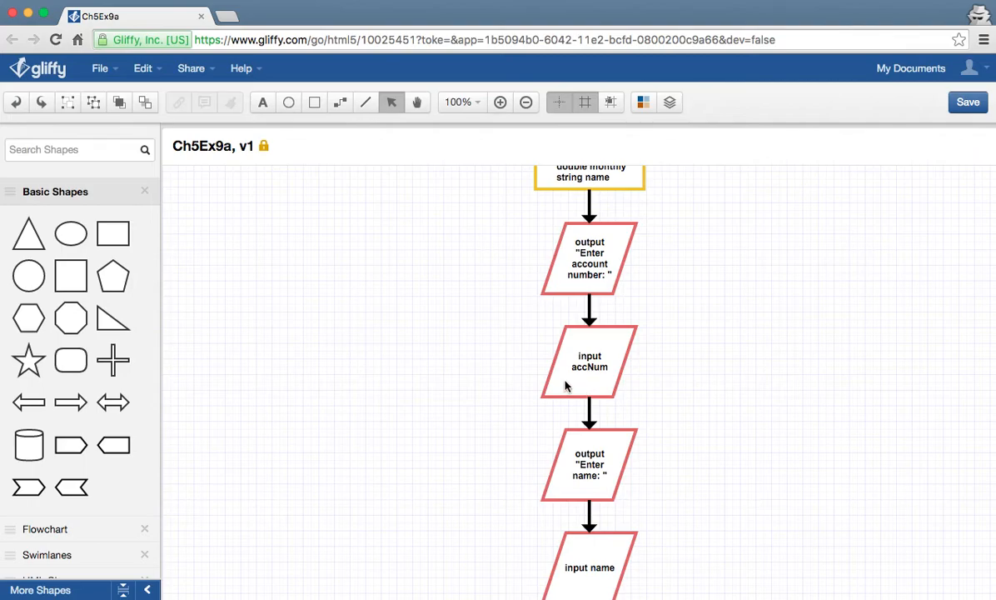
{"action": "scroll", "scroll_direction": "down", "scroll_amount": 3}
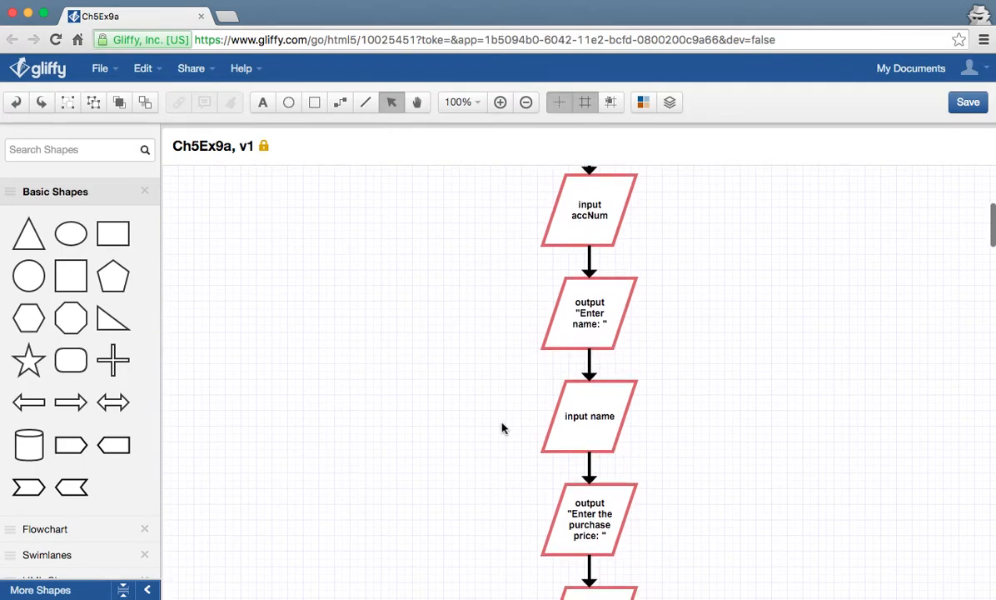
{"action": "scroll", "scroll_direction": "down", "scroll_amount": 3}
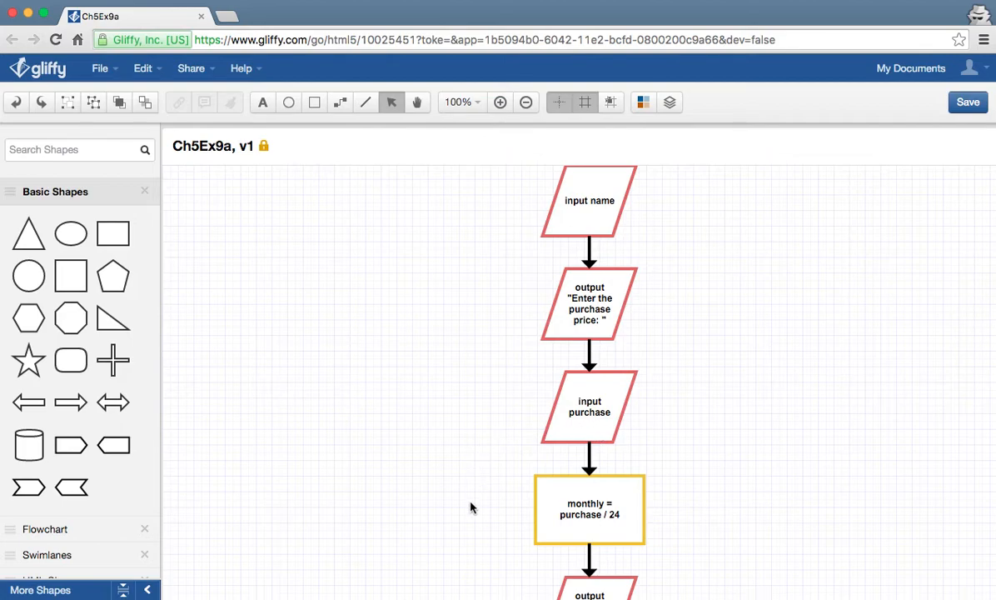
{"action": "scroll", "scroll_direction": "down", "scroll_amount": 3}
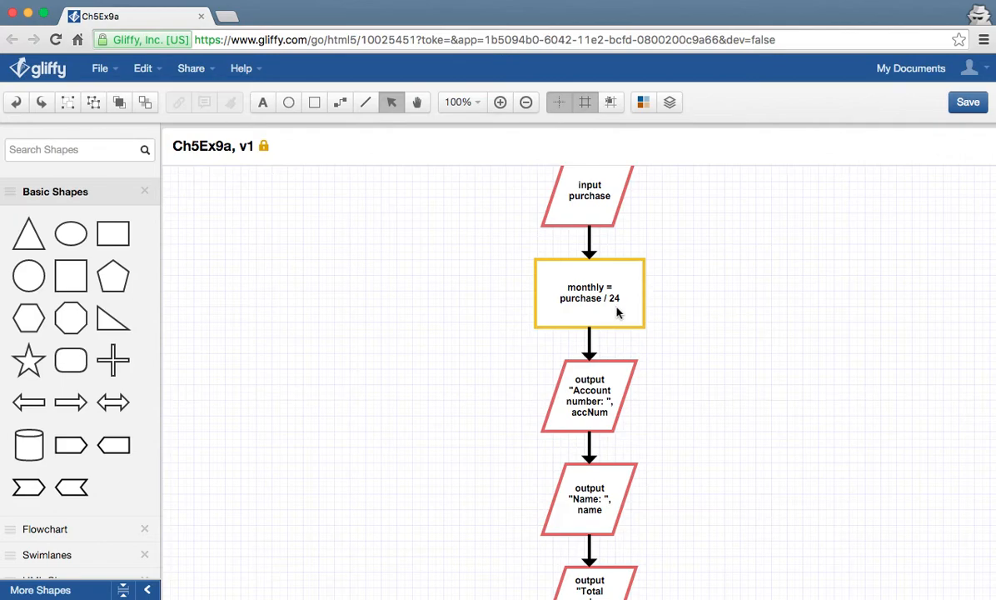
{"action": "mouse_move", "coordinate": [485, 374]}
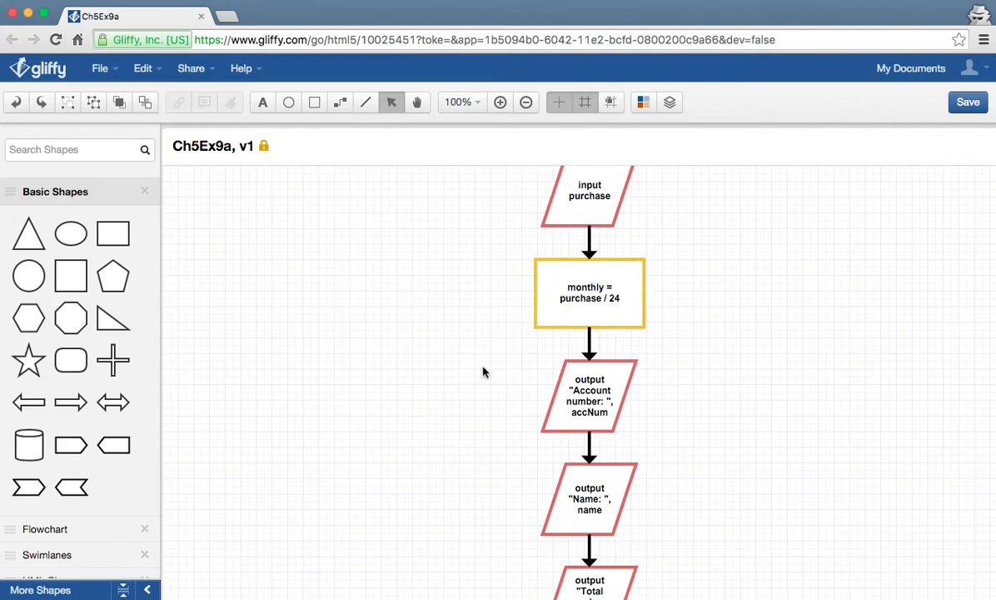
{"action": "scroll", "scroll_direction": "down", "scroll_amount": 3}
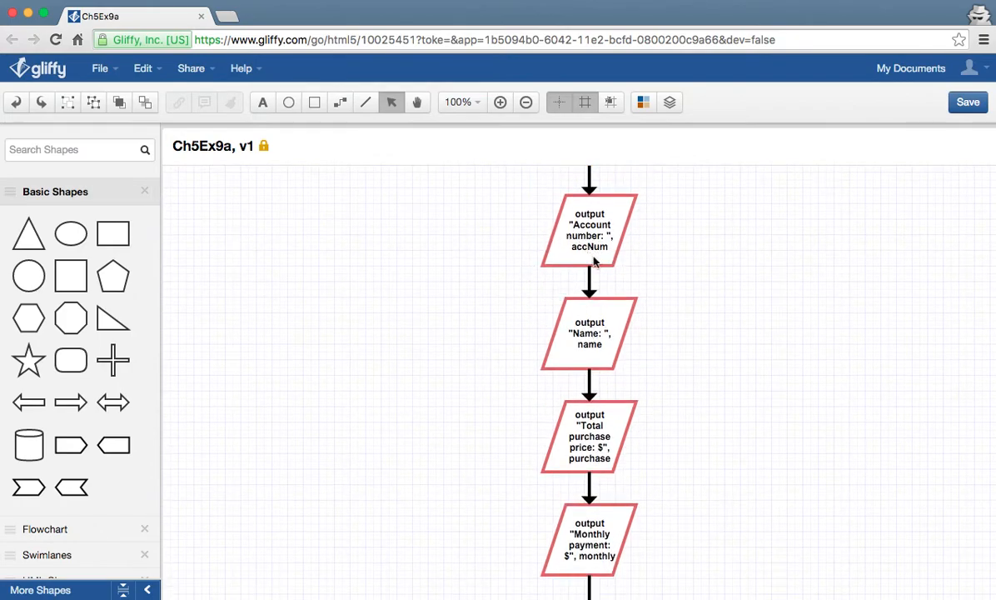
{"action": "scroll", "scroll_direction": "down", "scroll_amount": 3}
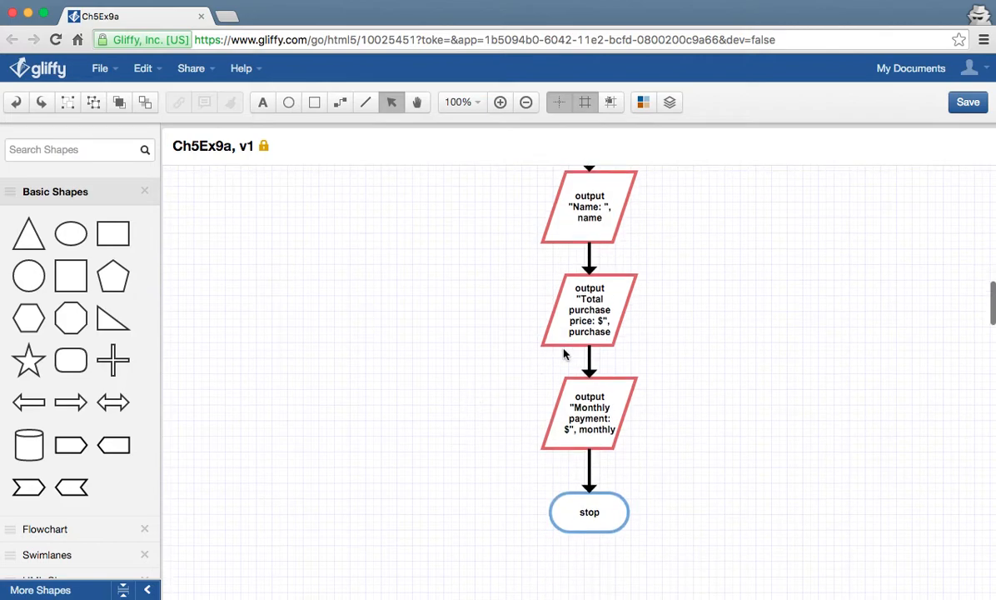
{"action": "mouse_move", "coordinate": [592, 346]}
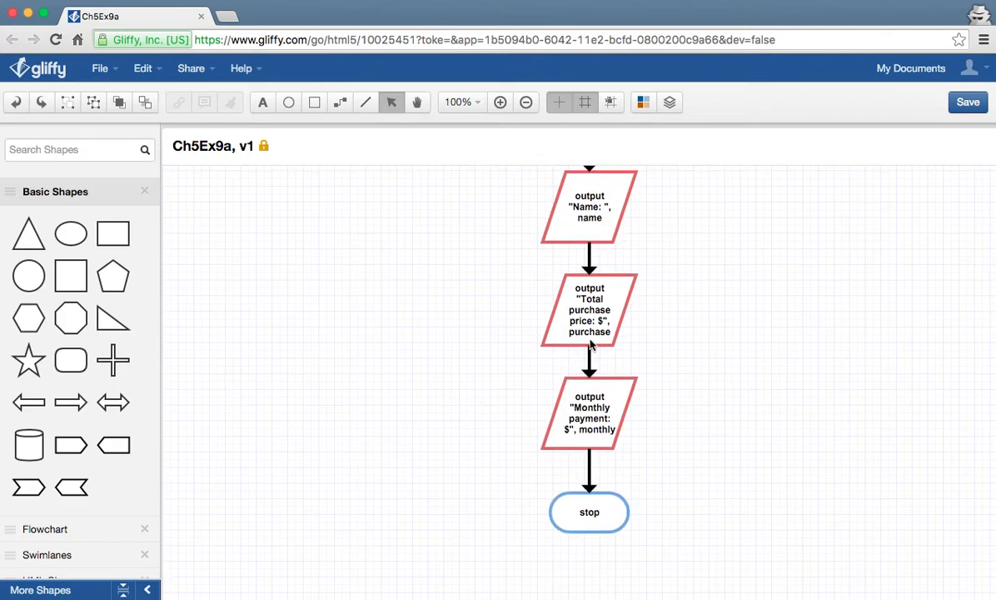
{"action": "mouse_move", "coordinate": [470, 459]}
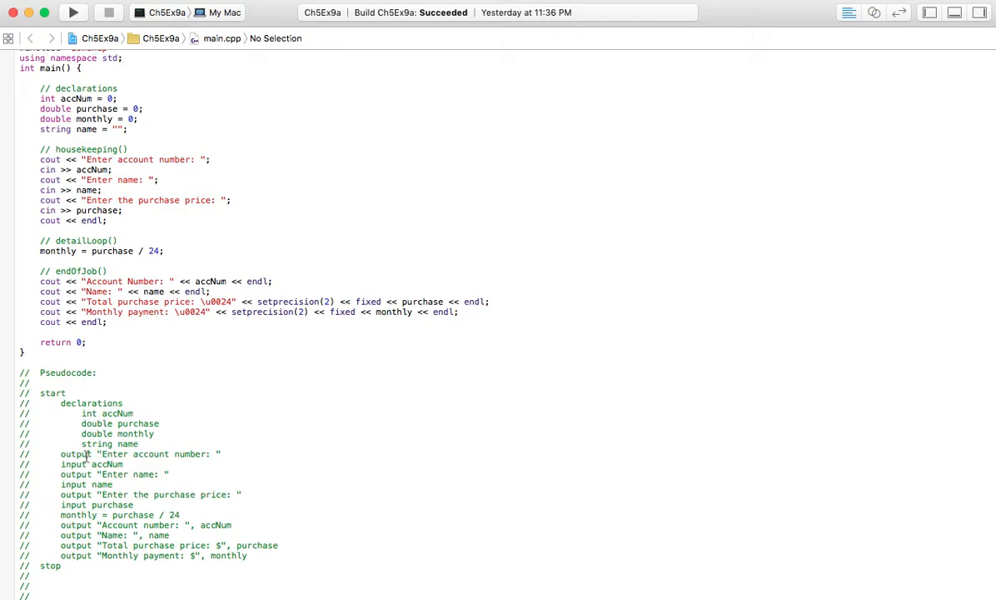
{"action": "mouse_move", "coordinate": [100, 483]}
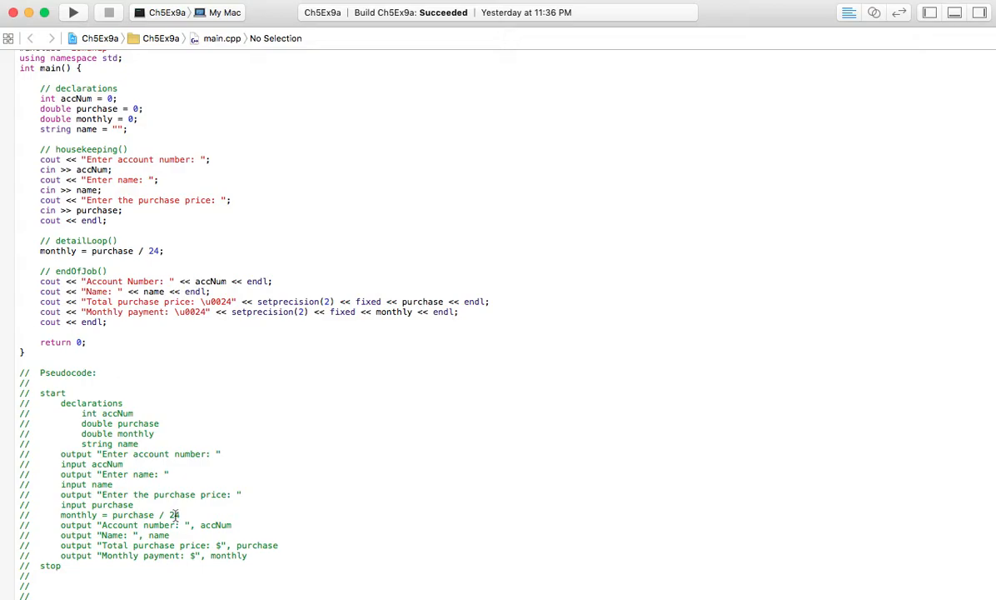
{"action": "mouse_move", "coordinate": [173, 513]}
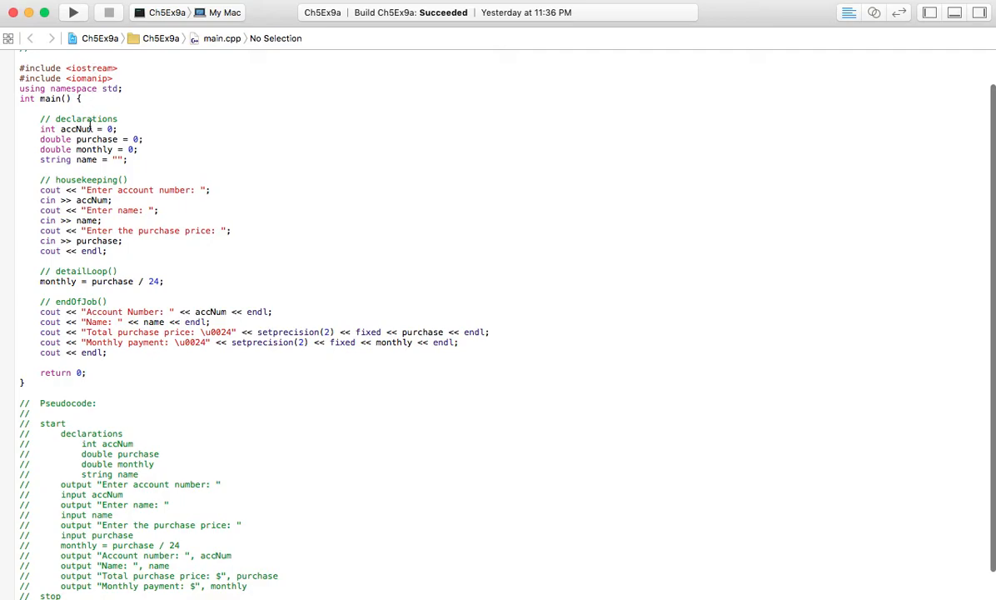
{"action": "mouse_move", "coordinate": [90, 150]}
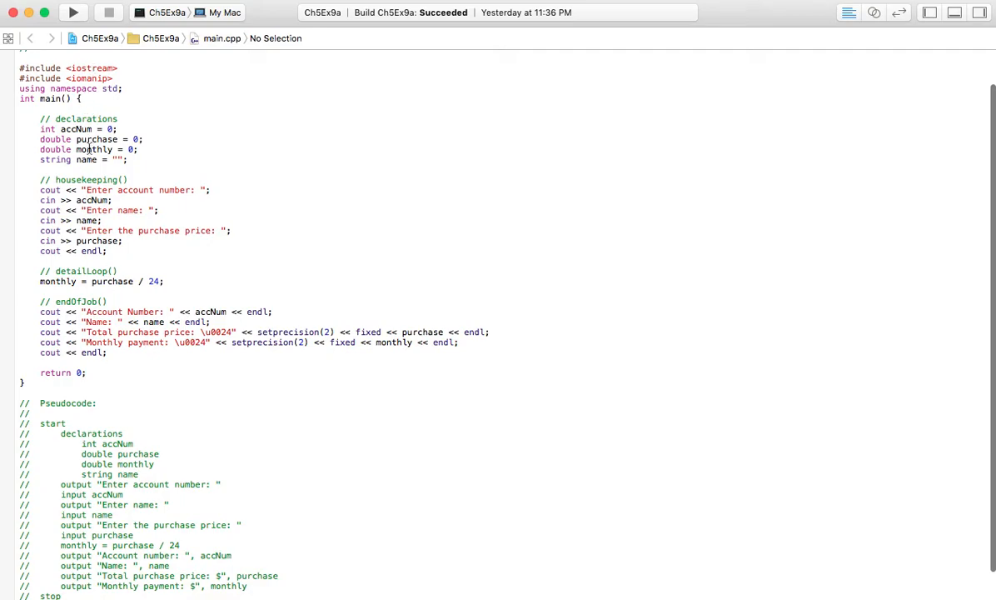
{"action": "mouse_move", "coordinate": [48, 81]}
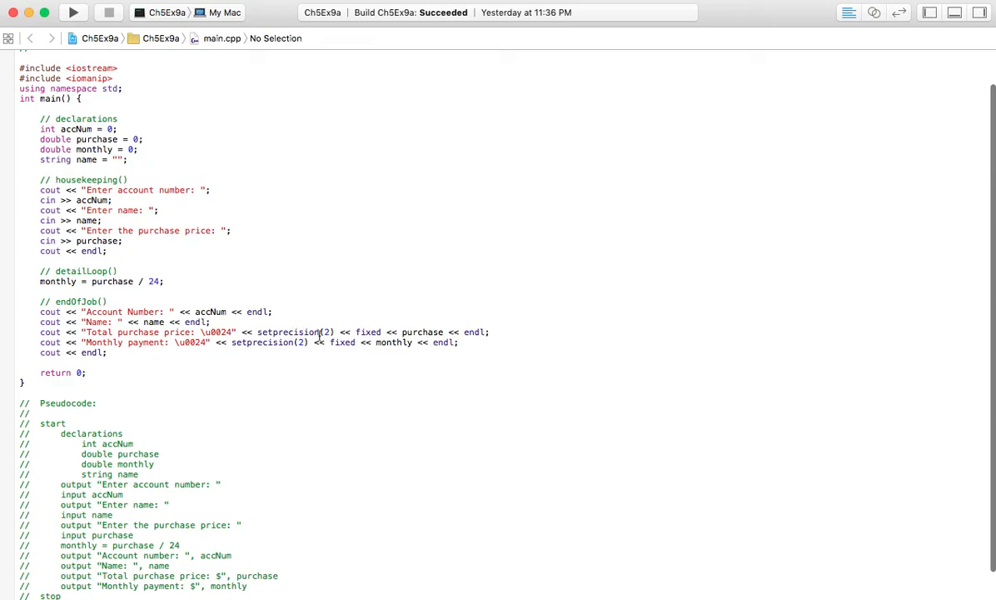
{"action": "mouse_move", "coordinate": [226, 370]}
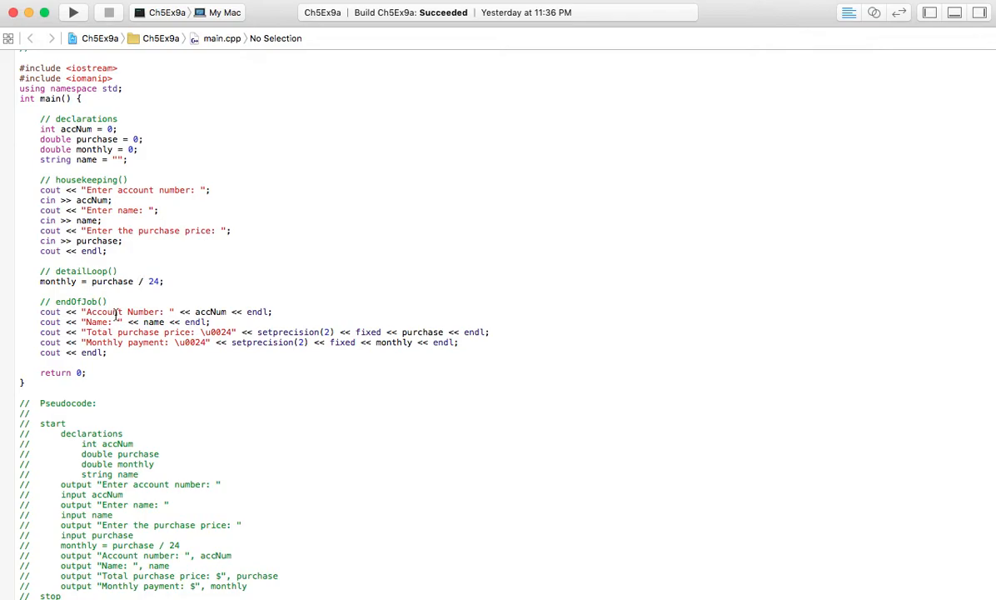
{"action": "left_click", "coordinate": [197, 375]}
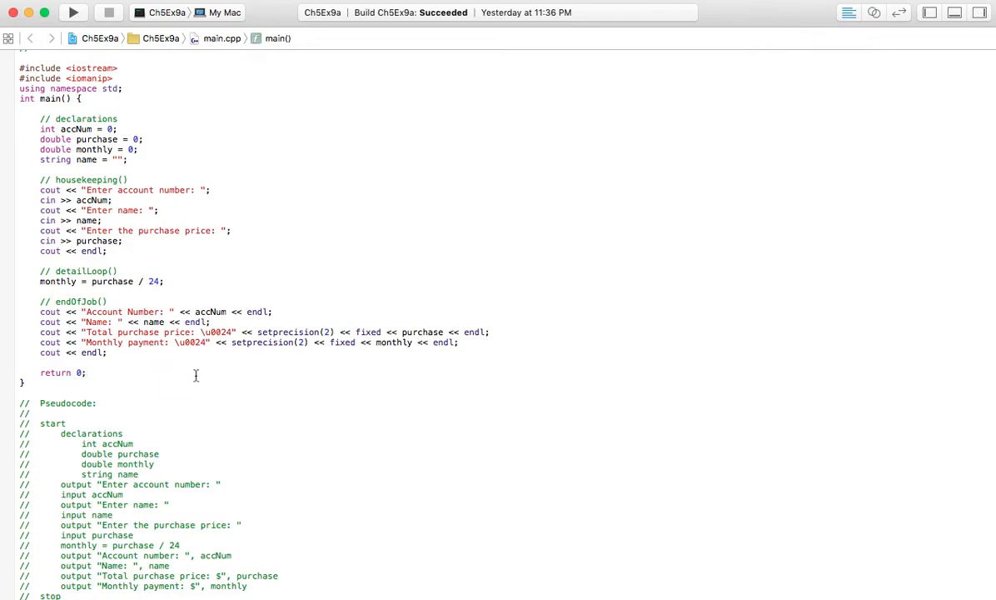
{"action": "left_click", "coordinate": [72, 13]}
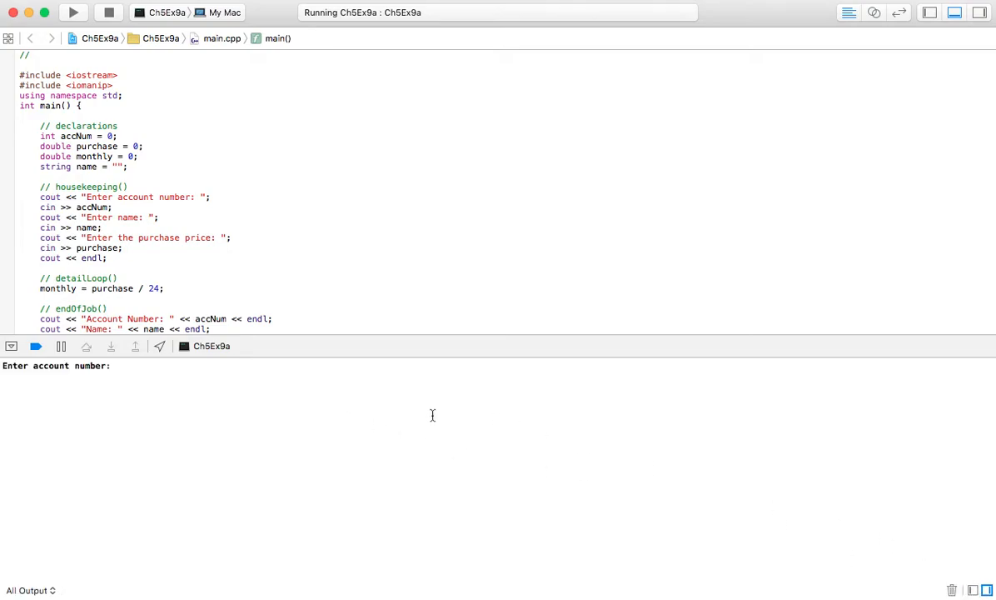
- Answer the console prompts with account 12345, name 'Willia' and purchase price 123000
{"action": "type", "text": "12"}
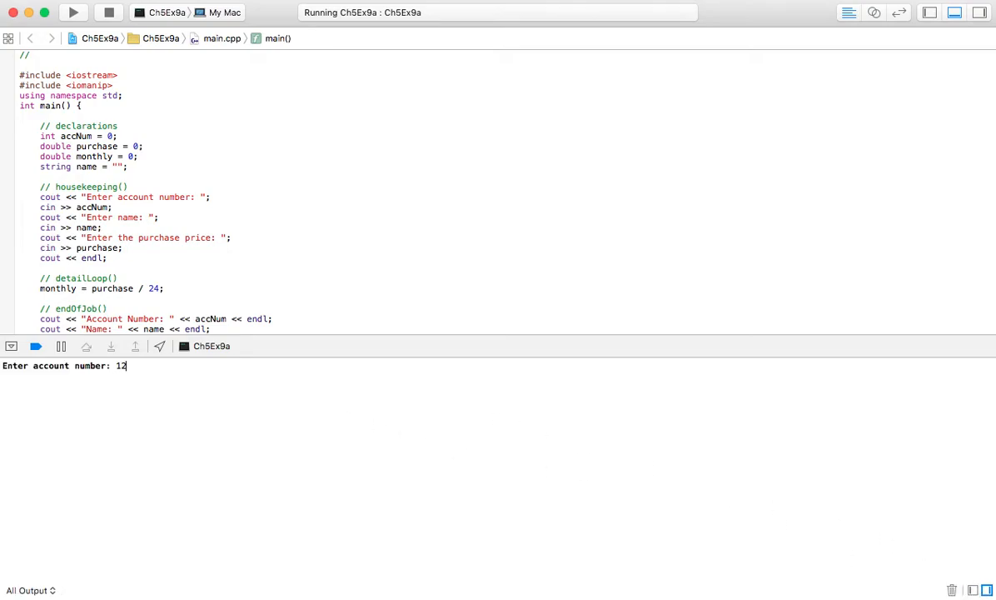
{"action": "type", "text": "345"}
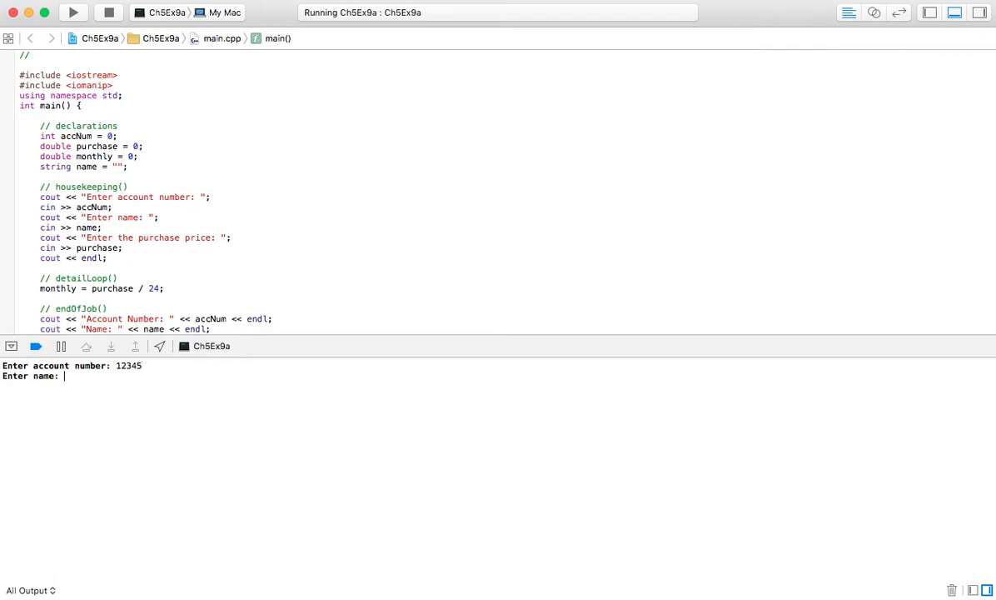
{"action": "type", "text": "Willia"}
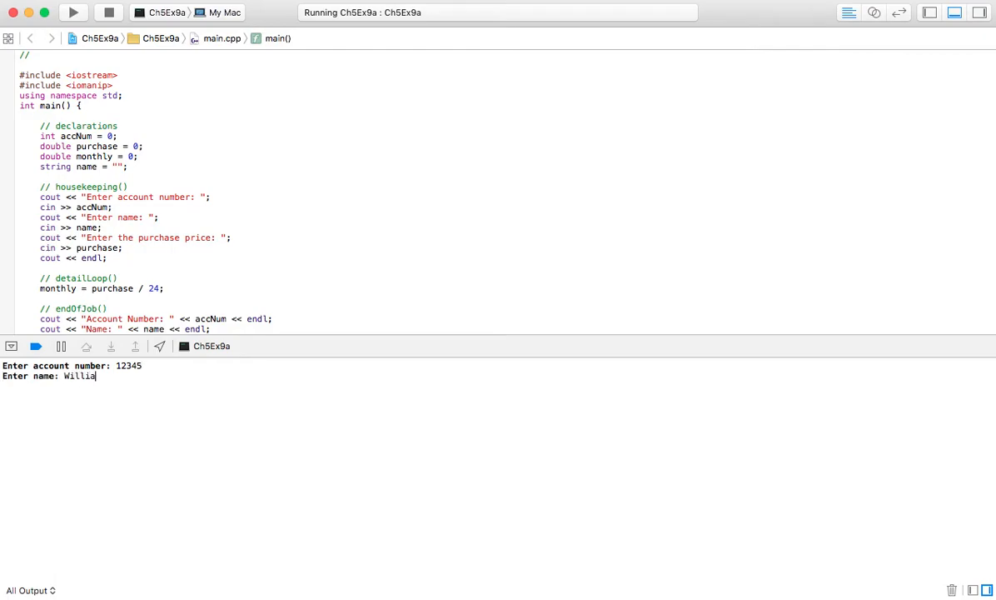
{"action": "key", "text": "Return"}
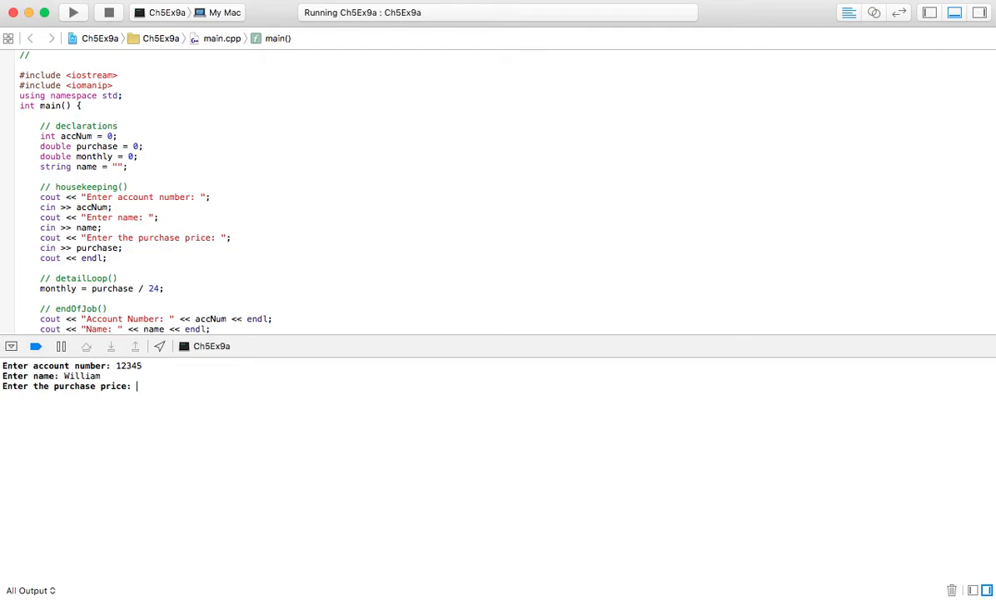
{"action": "type", "text": "123"}
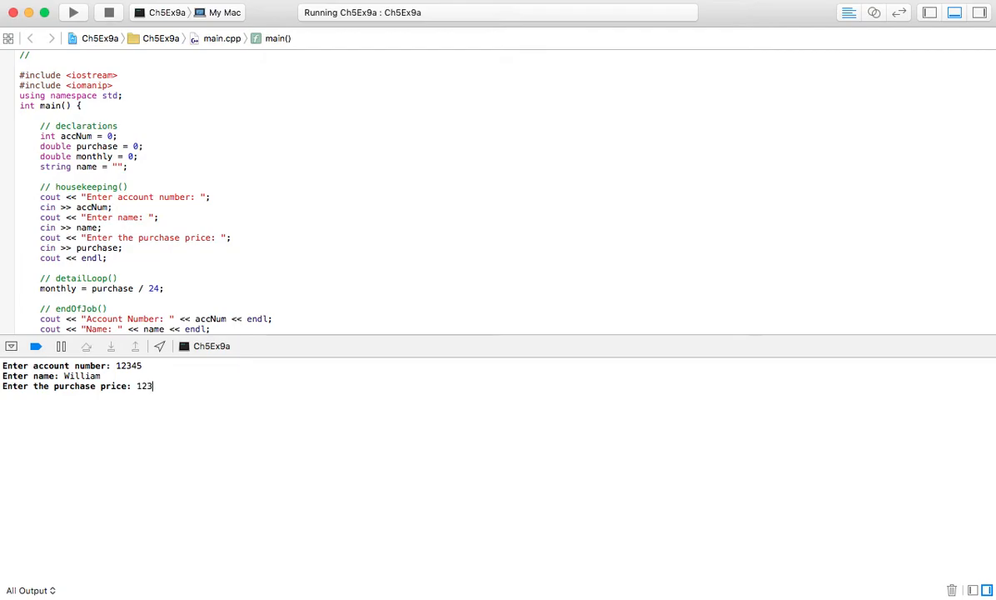
{"action": "type", "text": "000"}
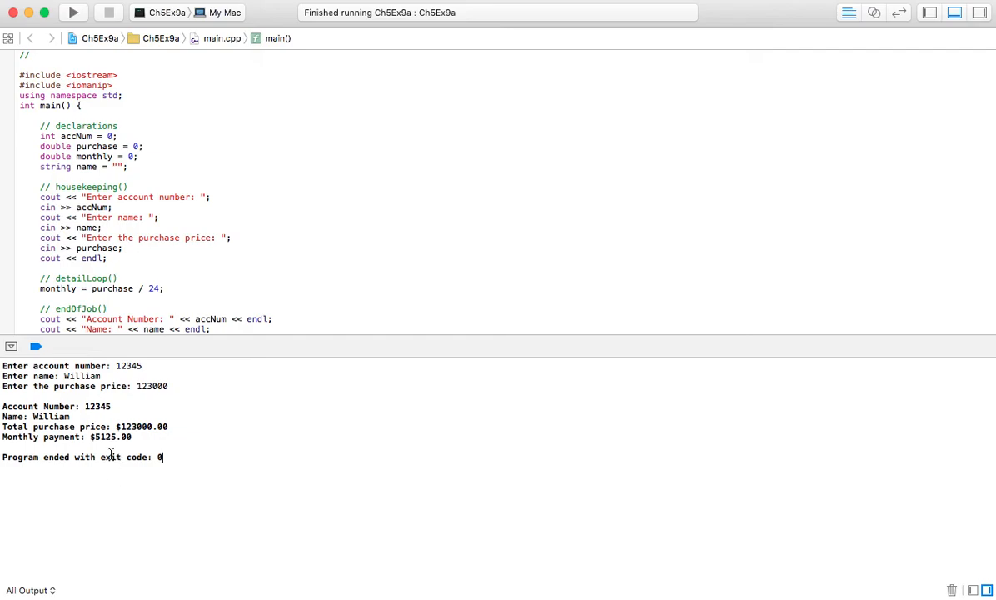
{"action": "mouse_move", "coordinate": [163, 483]}
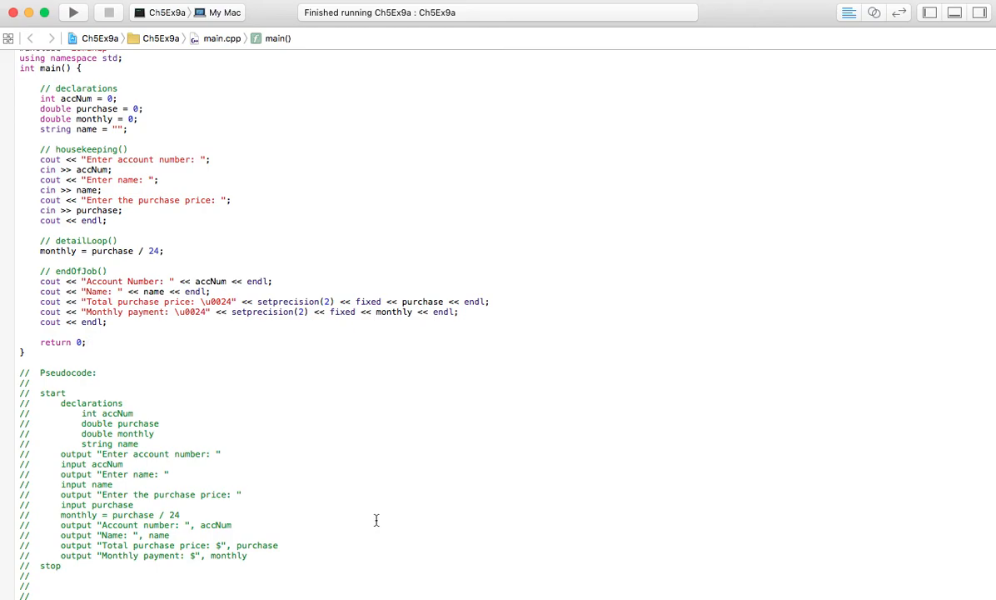
- Hide the debug console so main.cpp's source fills the editor
{"action": "left_click", "coordinate": [85, 341]}
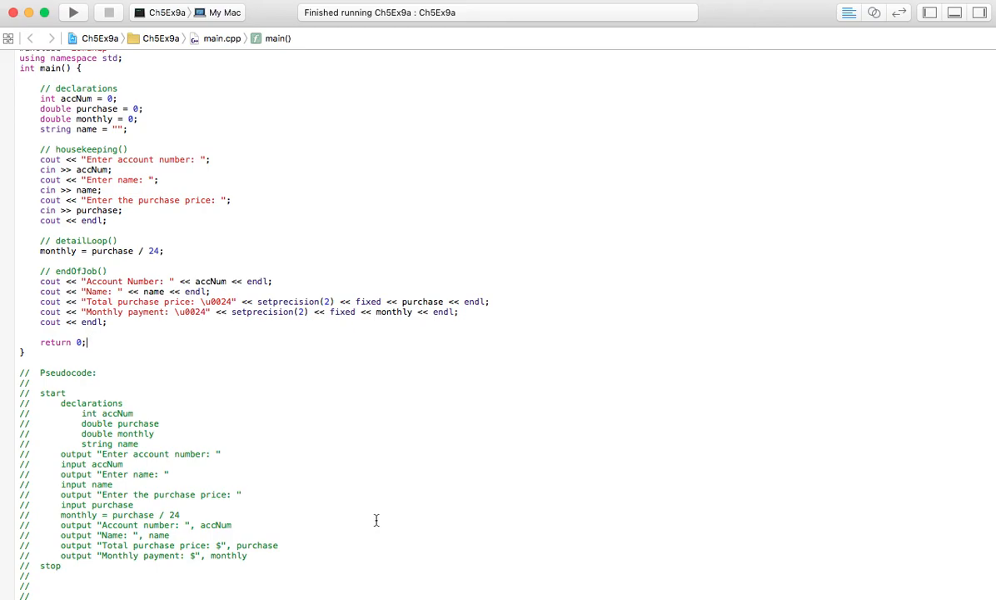